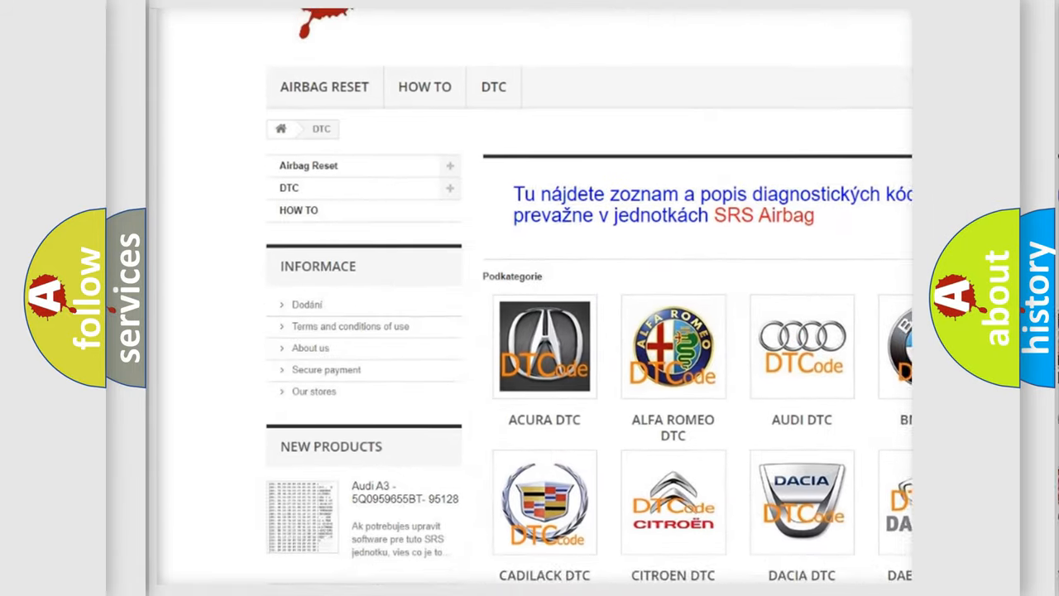
scroll(down, 3)
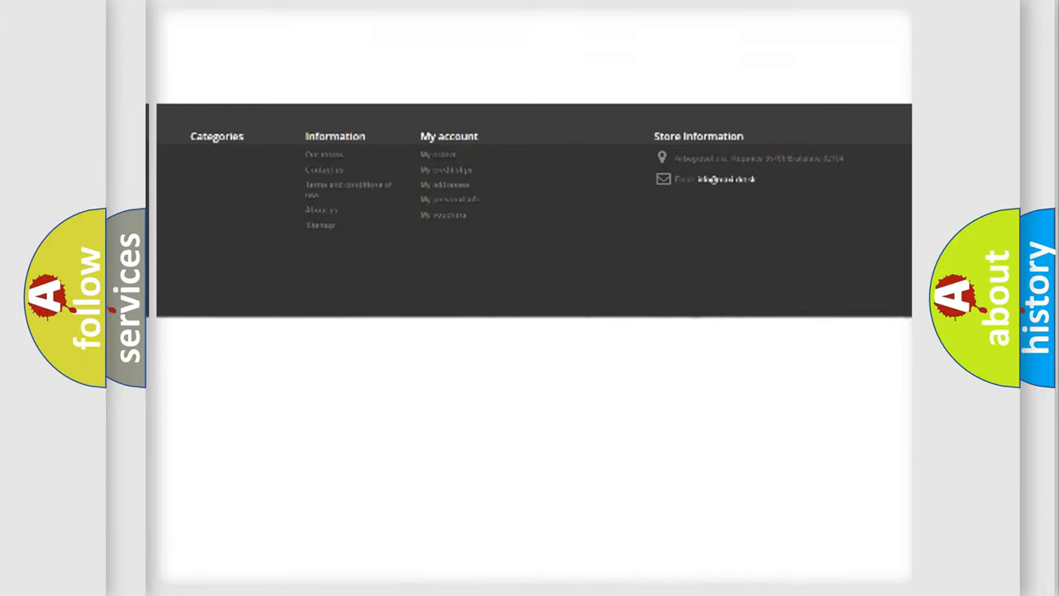
scroll(up, 3)
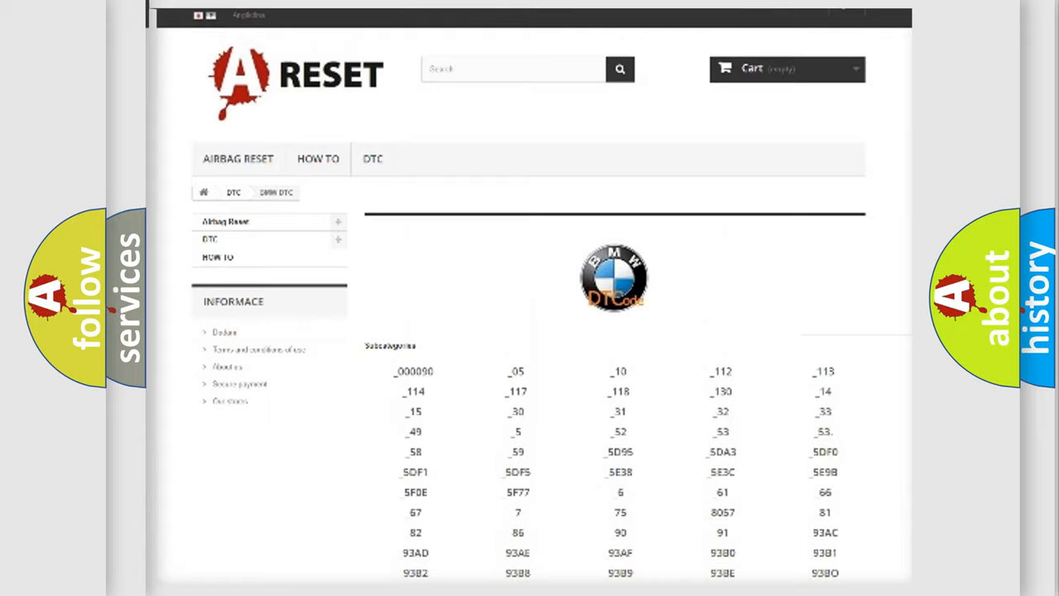